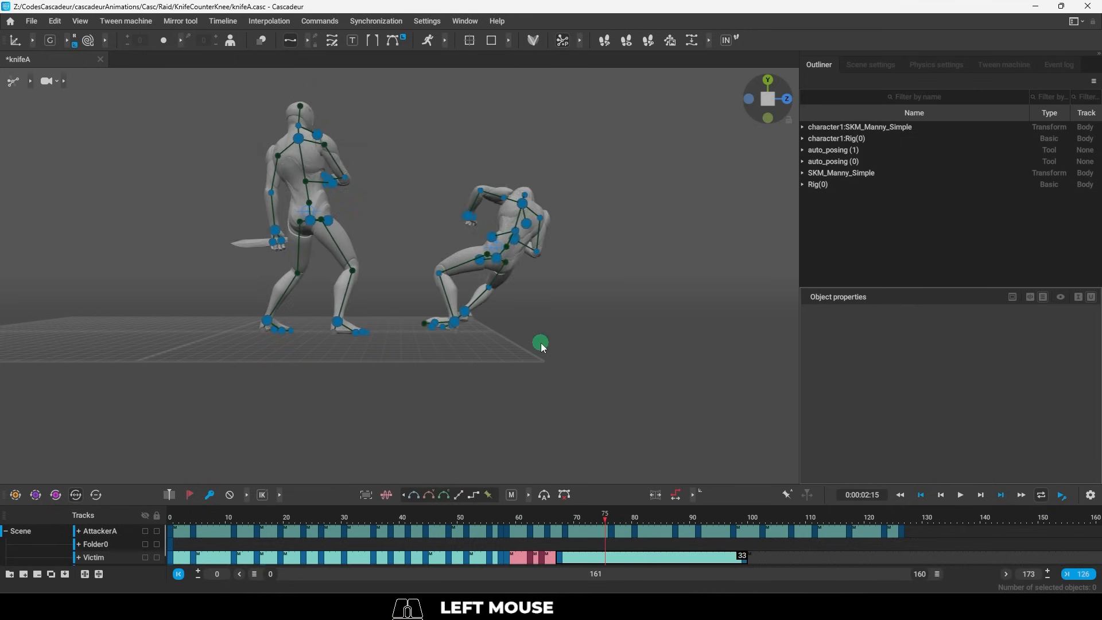
# Select the victim's pelvis and scrub to later frames to check the fall trajectory
pyautogui.click(536, 244)
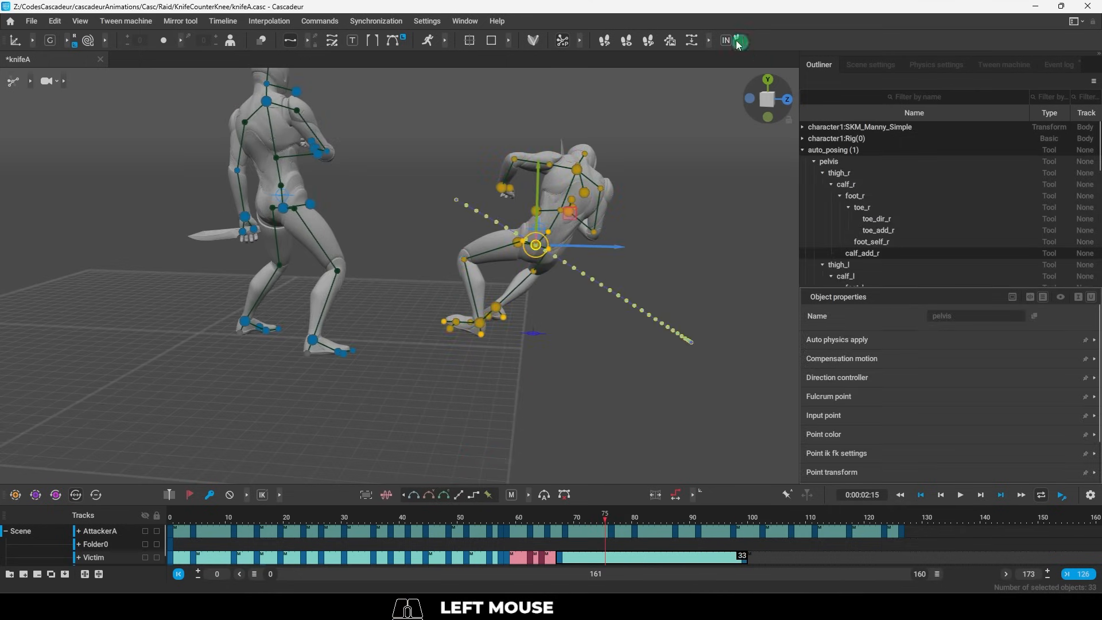
pyautogui.click(738, 40)
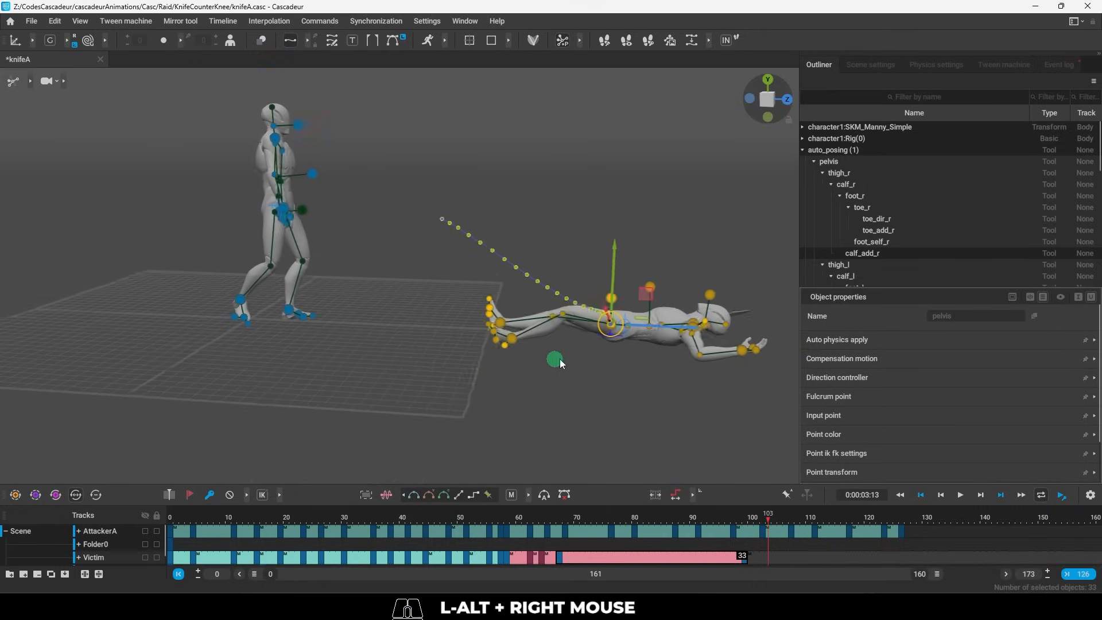
pyautogui.click(689, 41)
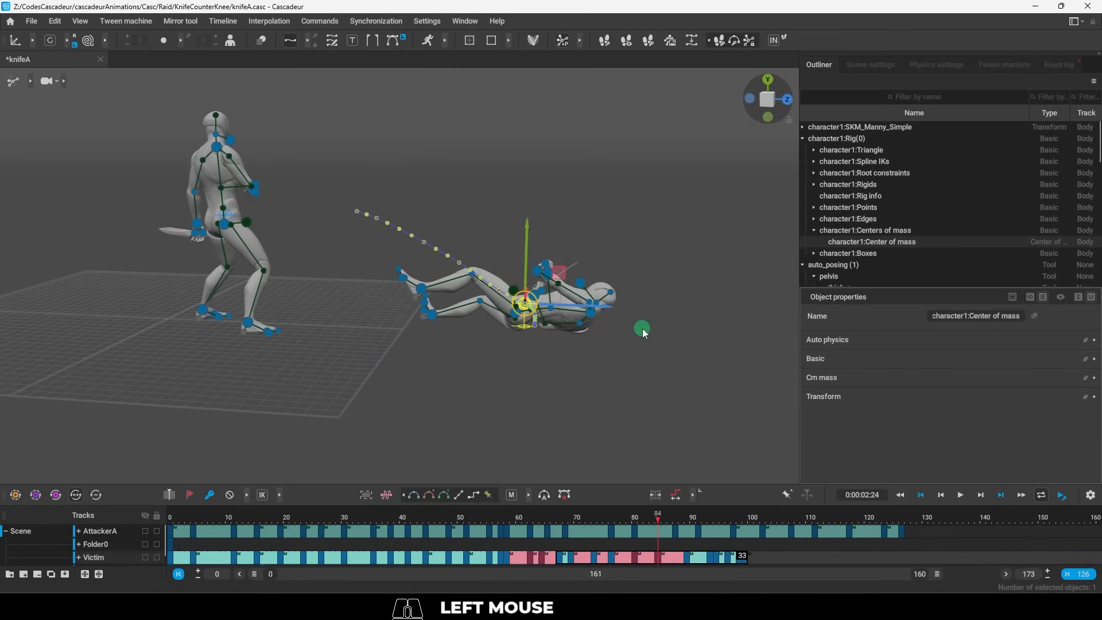
# Undo the last change before creating the ragdoll scene for frames 67–99
pyautogui.press('ctrl+z')
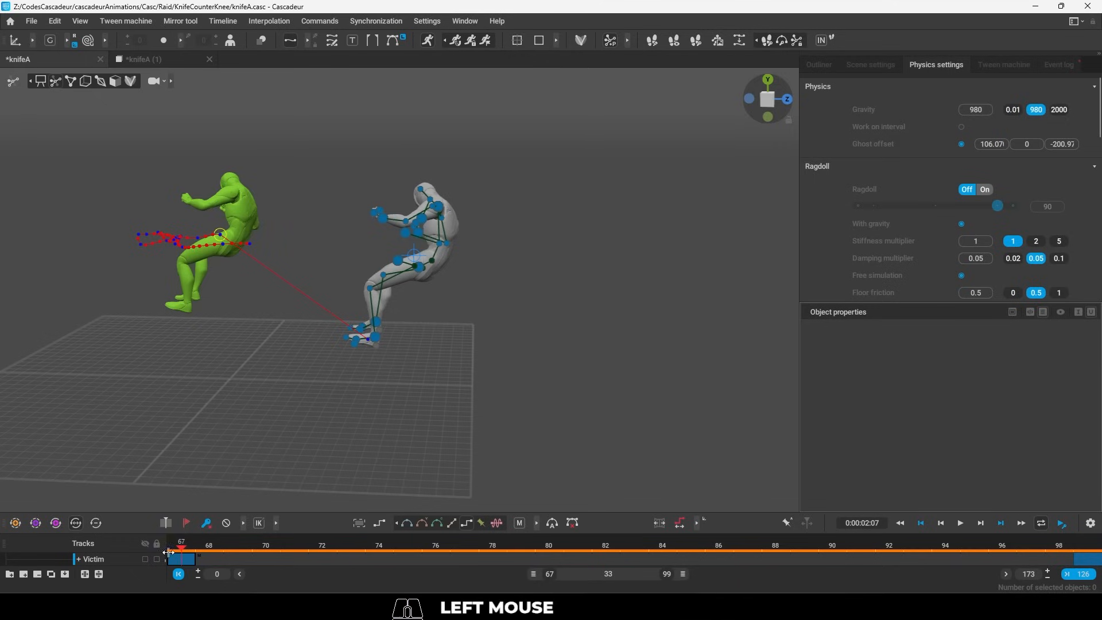
# Enable Ragdoll and play back to watch the green ghost fall under gravity
pyautogui.press('shift')
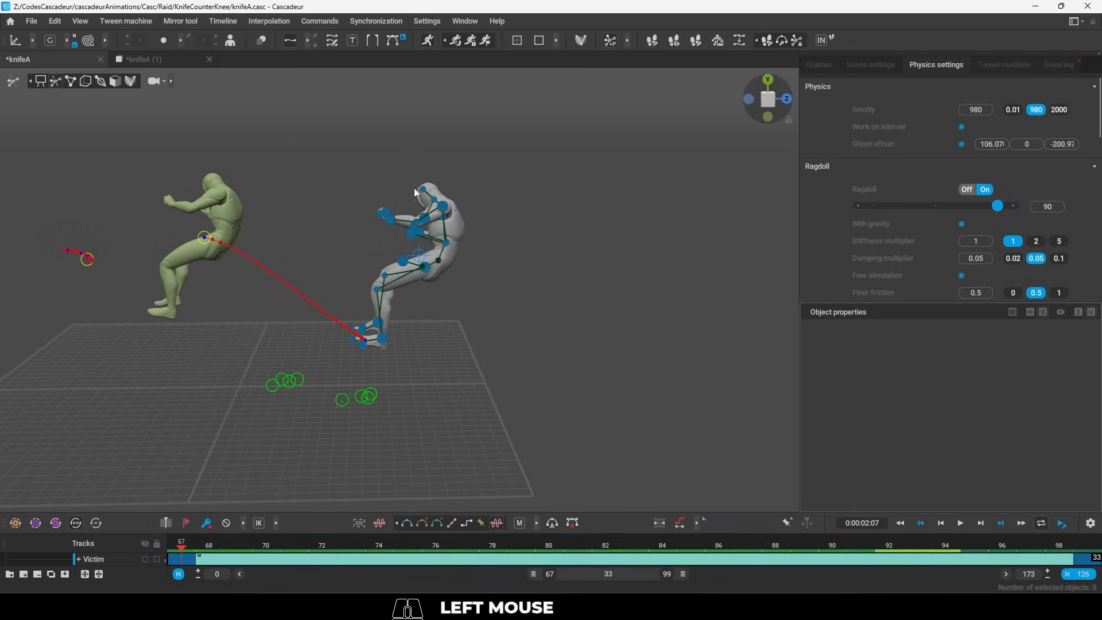
pyautogui.press('space')
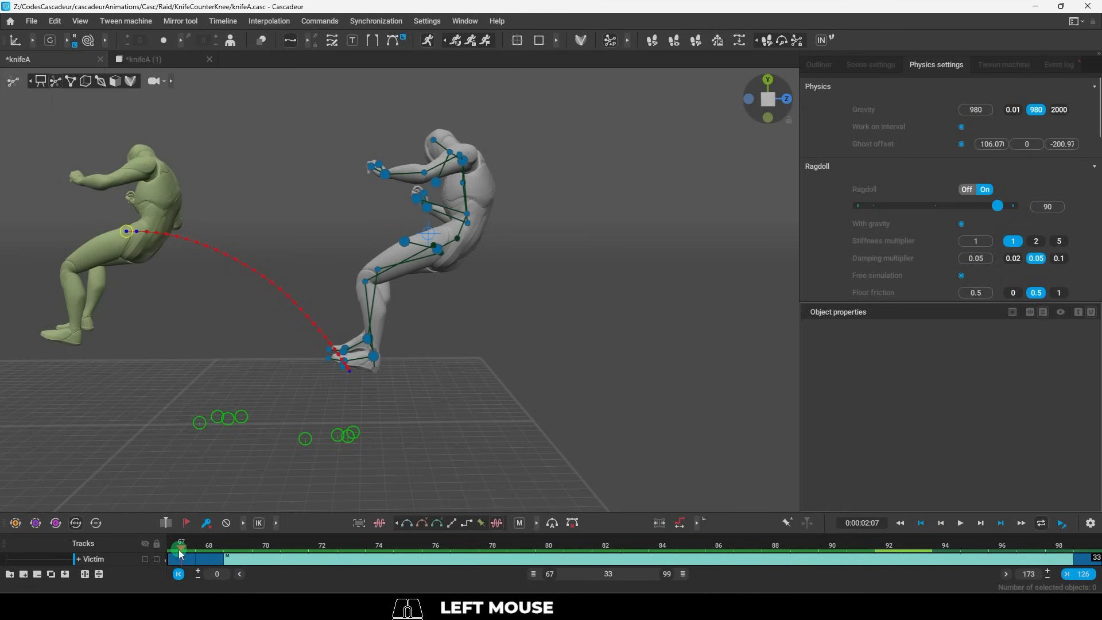
pyautogui.press('space')
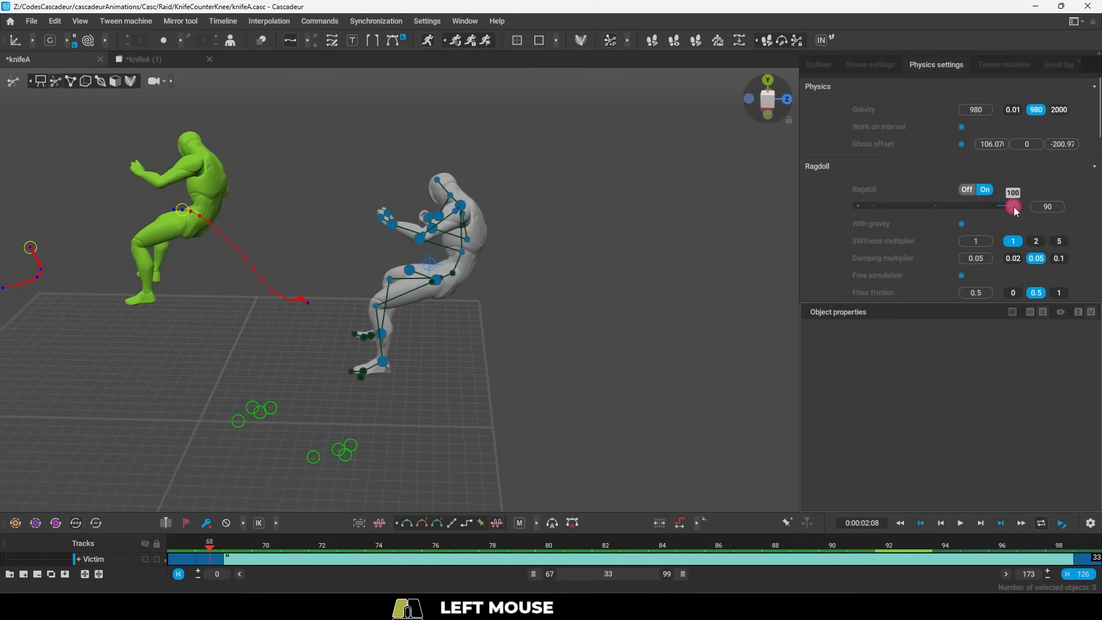
# Play the simulation, then set ragdoll strength to 100 and apply it to the victim
pyautogui.press('space')
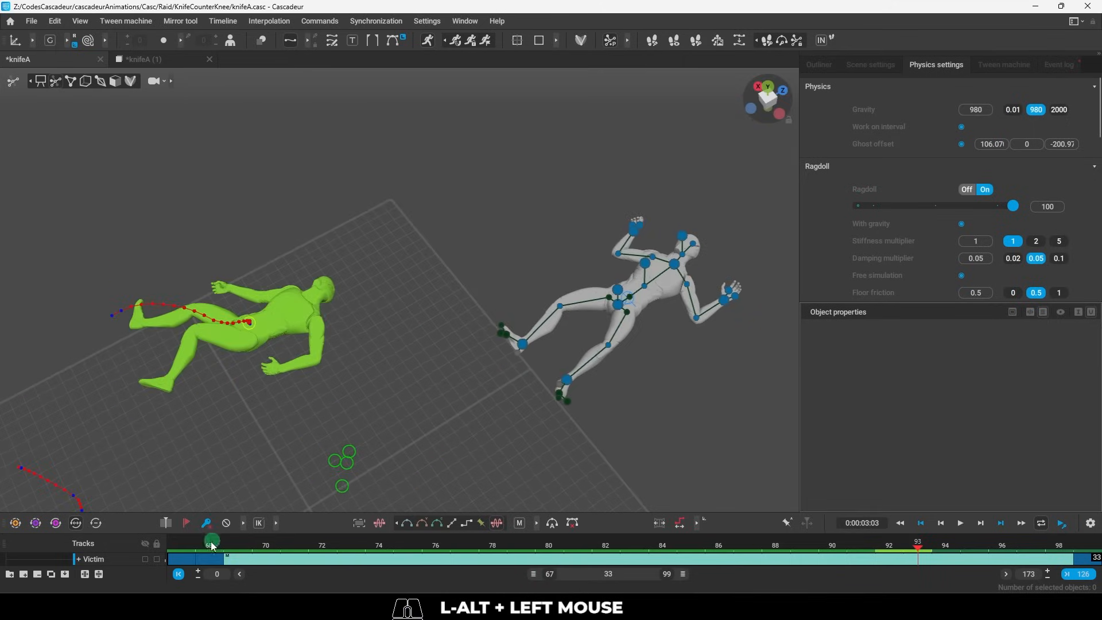
pyautogui.click(435, 557)
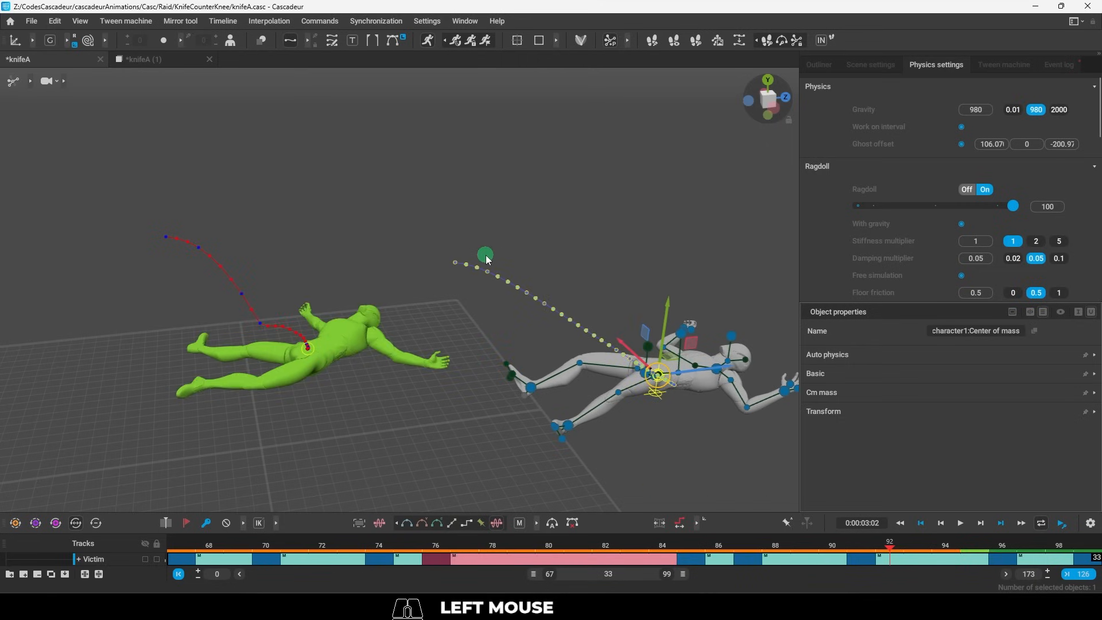
# Play through the applied ragdoll keys to review the victim's fall
pyautogui.press('space')
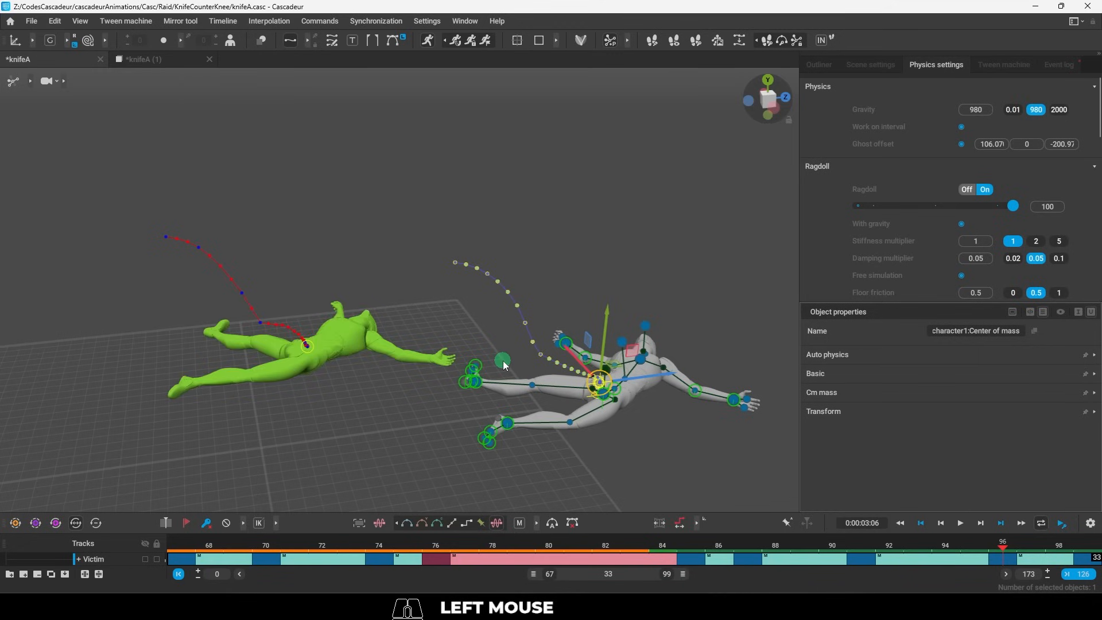
pyautogui.press('space')
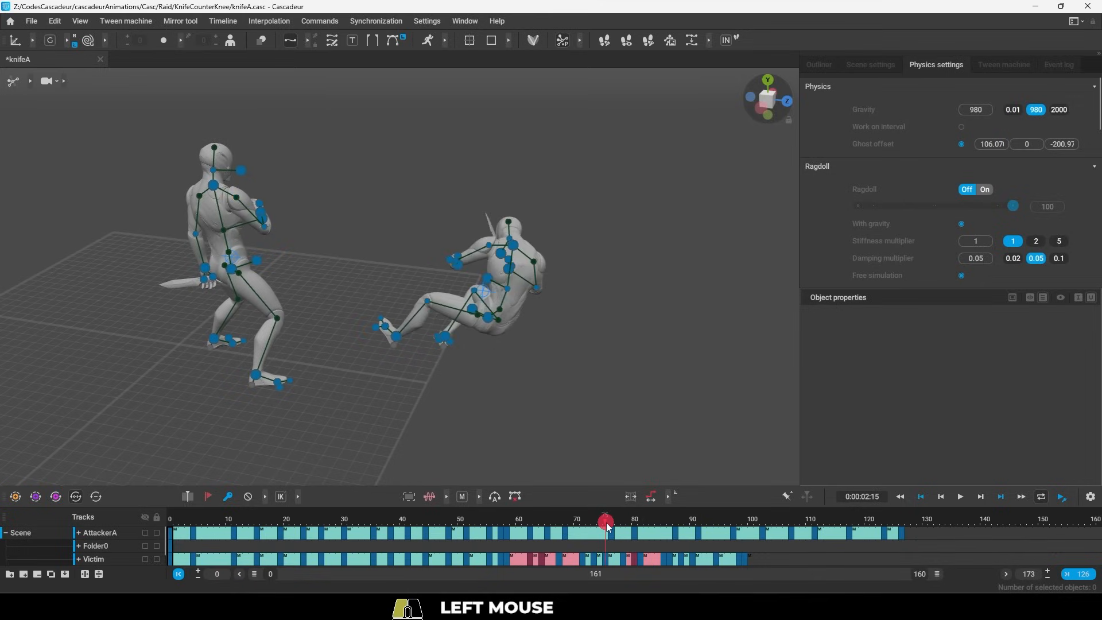
pyautogui.click(958, 496)
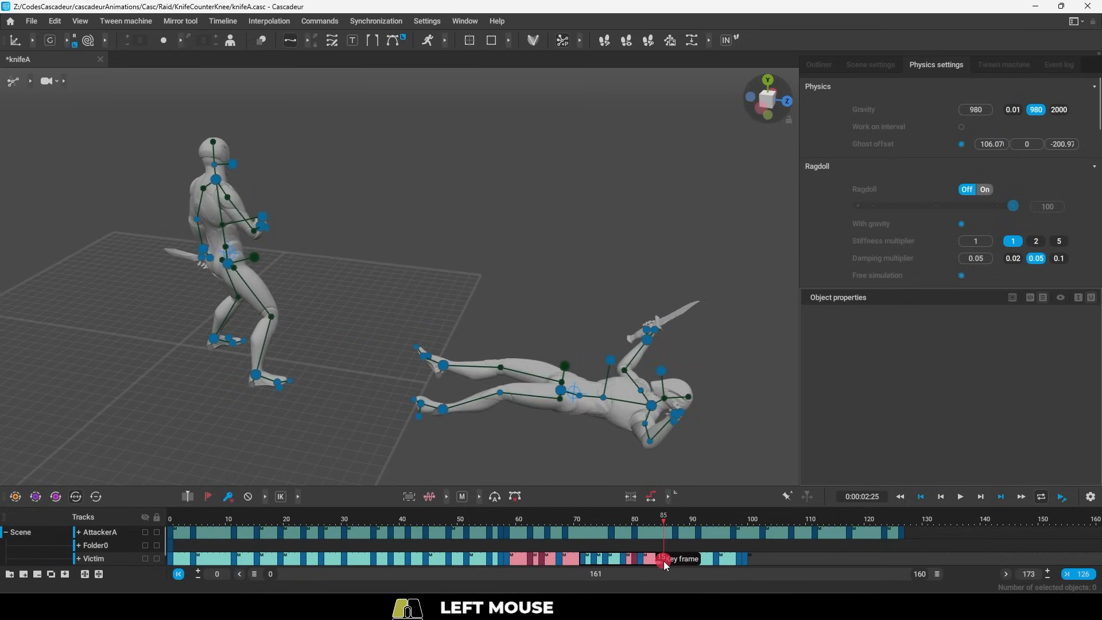
pyautogui.press('space')
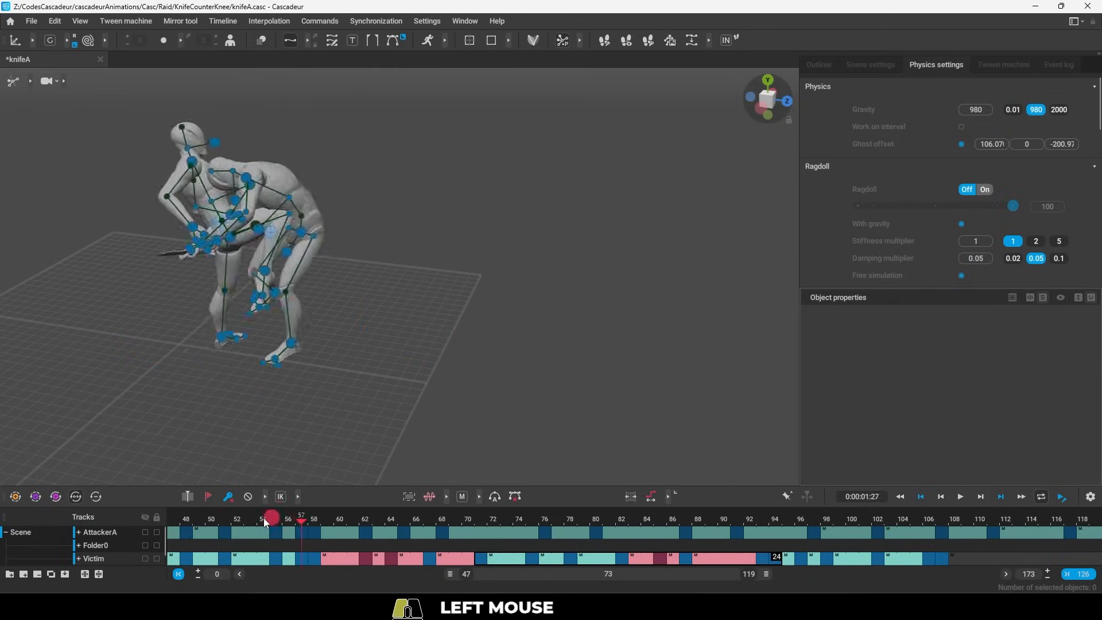
pyautogui.press('space')
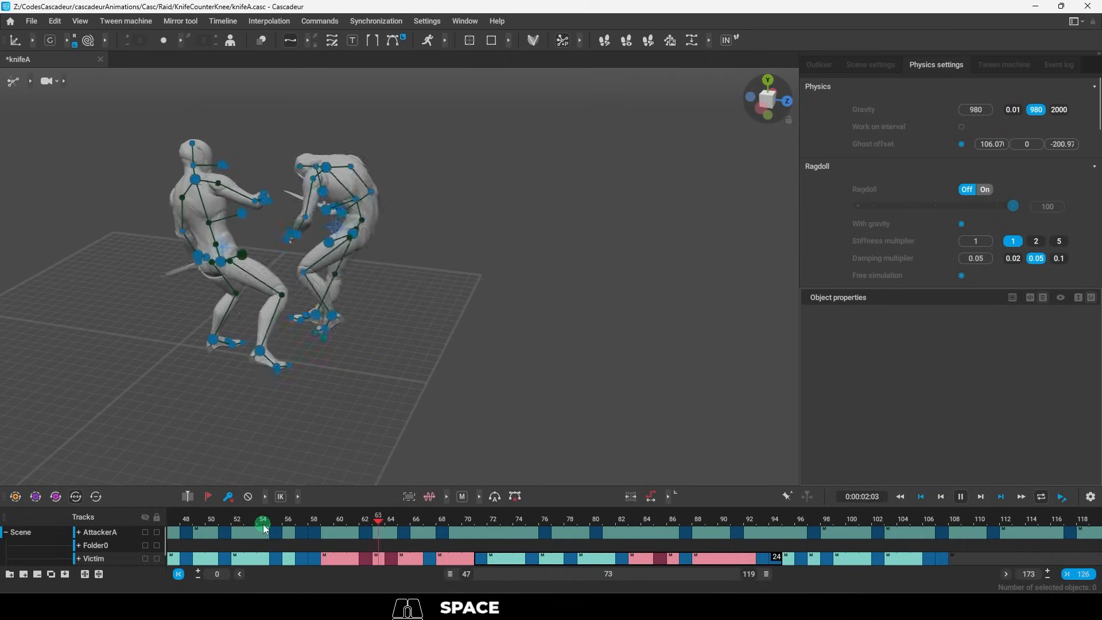